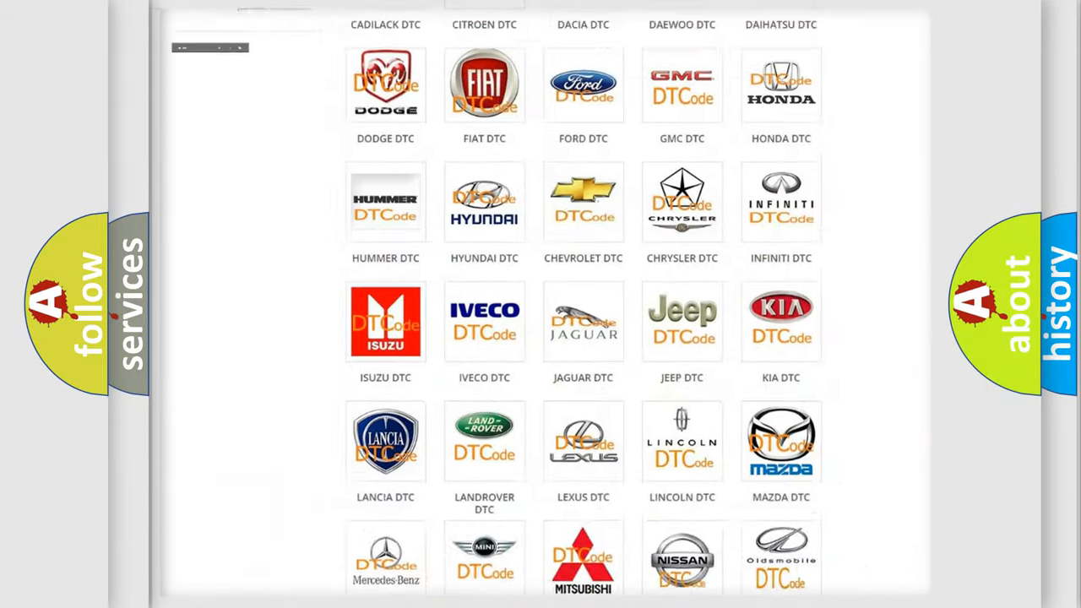
Choose FORD DTC from the brand grid and browse the Ford code subcategory list.
{"action": "scroll", "scroll_direction": "up", "scroll_amount": 3}
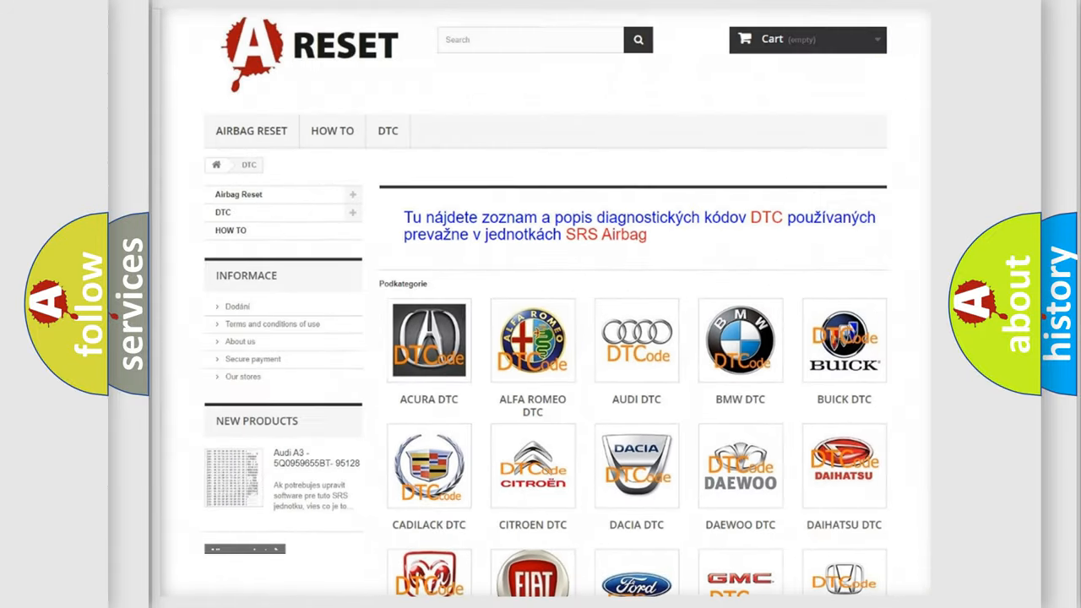
{"action": "scroll", "scroll_direction": "down", "scroll_amount": 3}
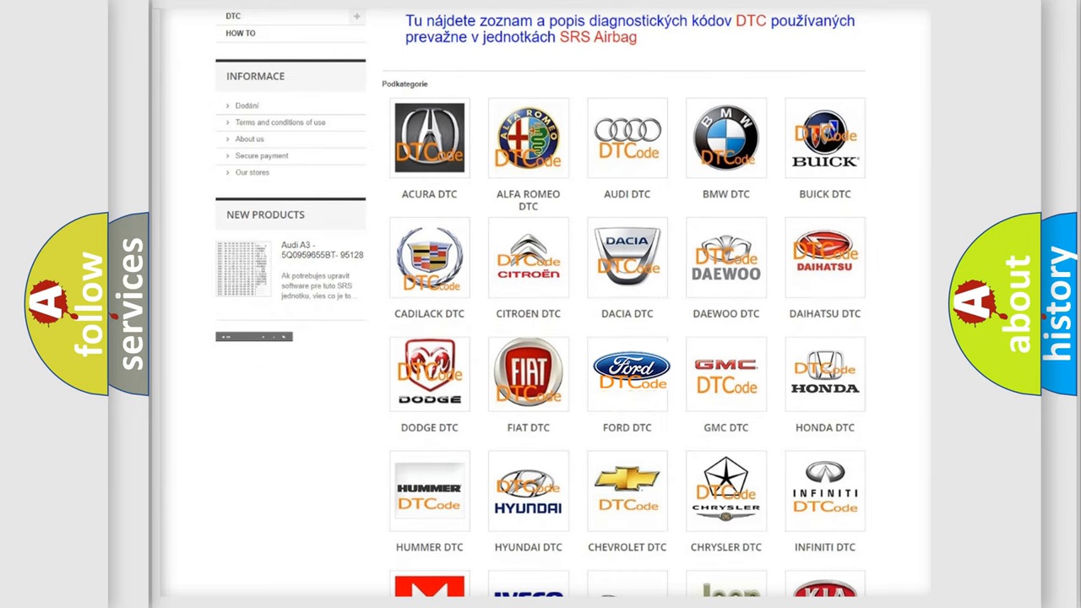
{"action": "left_click", "coordinate": [626, 374]}
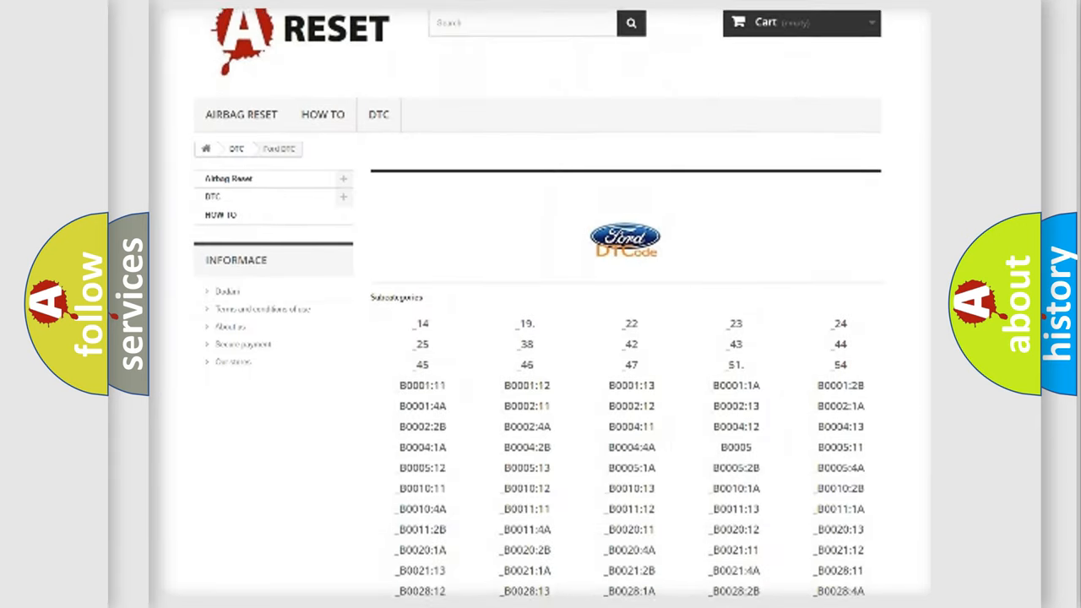
{"action": "scroll", "scroll_direction": "down", "scroll_amount": 3}
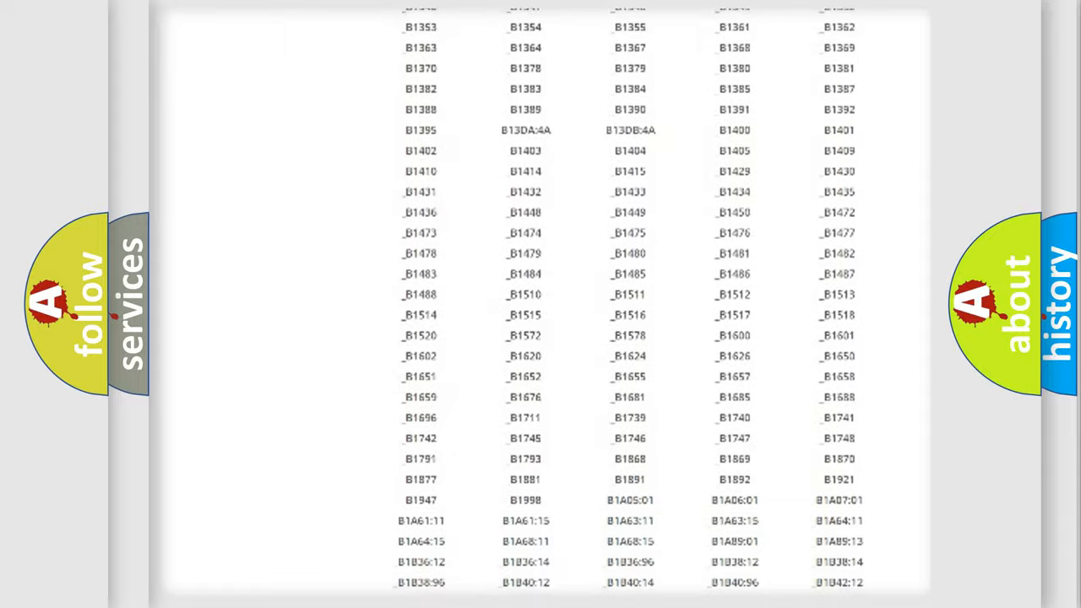
{"action": "scroll", "scroll_direction": "up", "scroll_amount": 3}
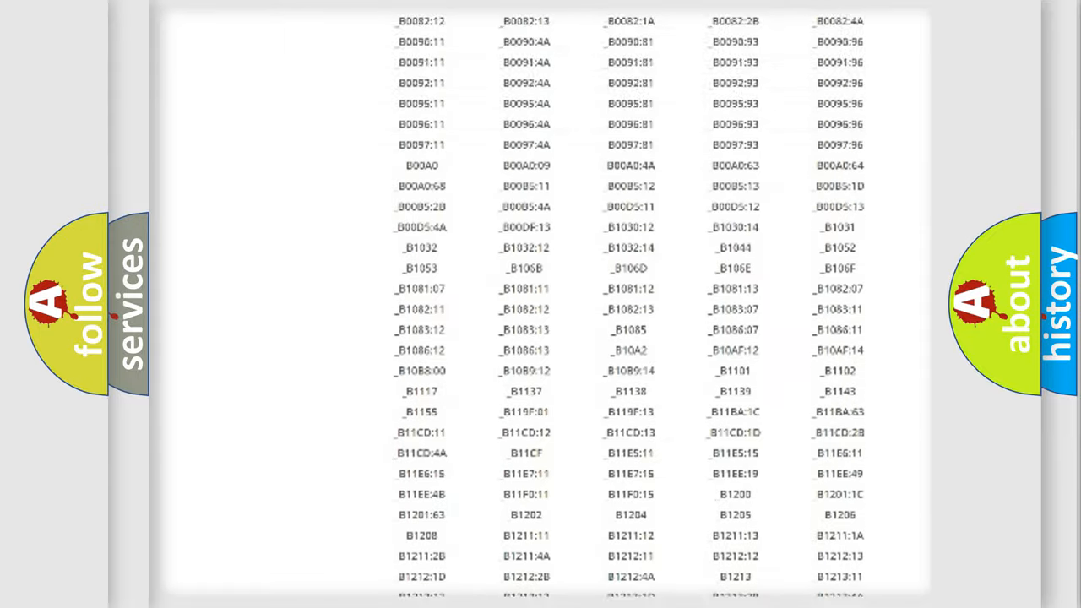
{"action": "scroll", "scroll_direction": "up", "scroll_amount": 3}
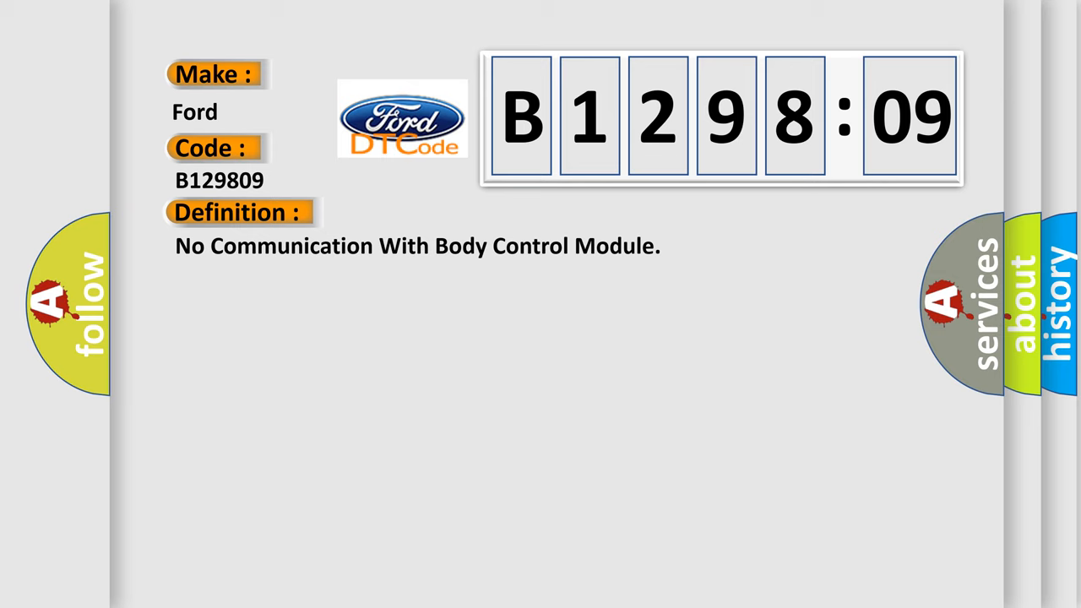
Advance the B1298:09 slide to show its description: 'Key on, and a message from a learned ID number was not detected…'.
{"action": "left_click", "coordinate": [439, 213]}
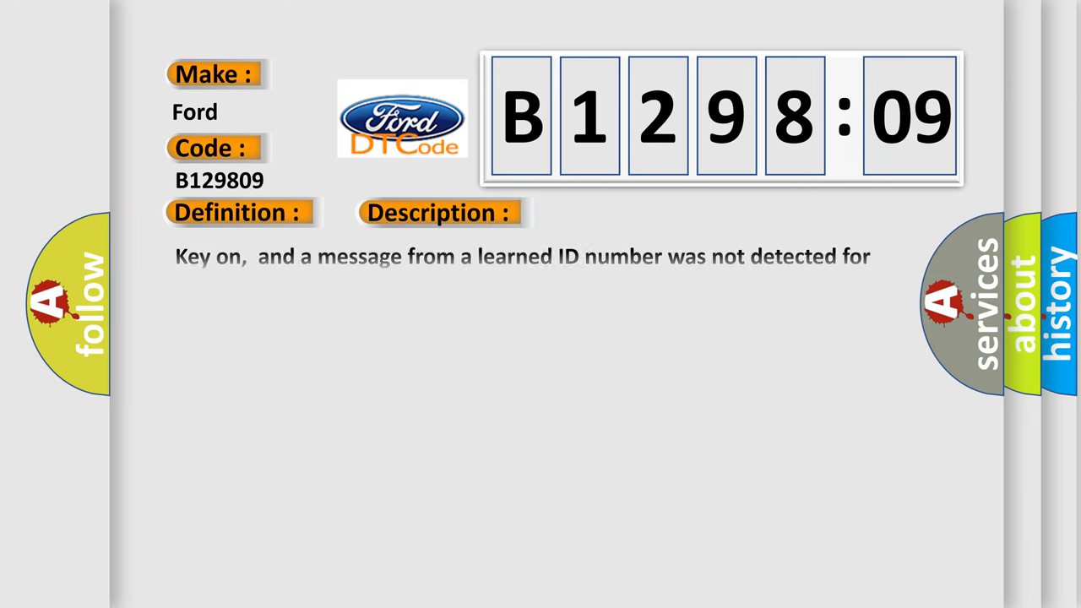